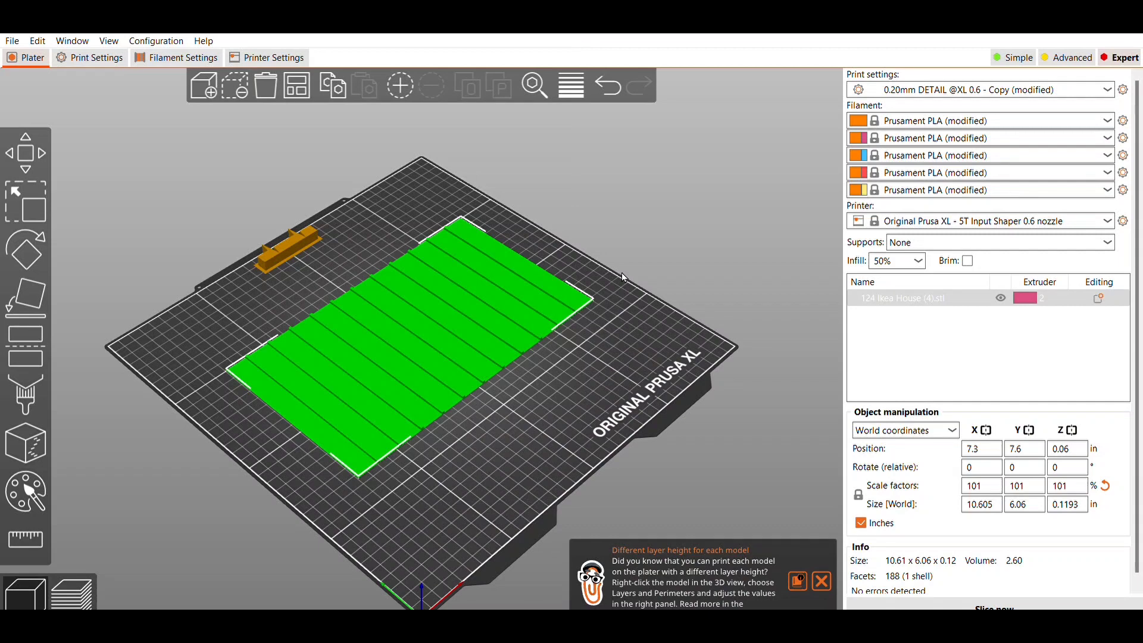
mouse_move(1019, 557)
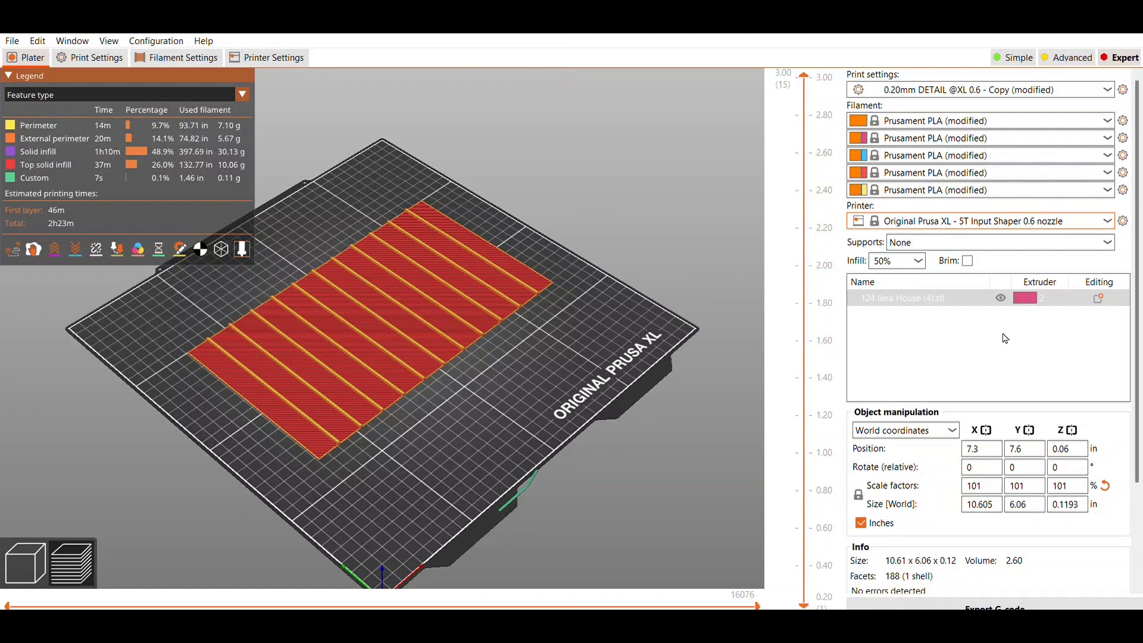
mouse_move(1001, 333)
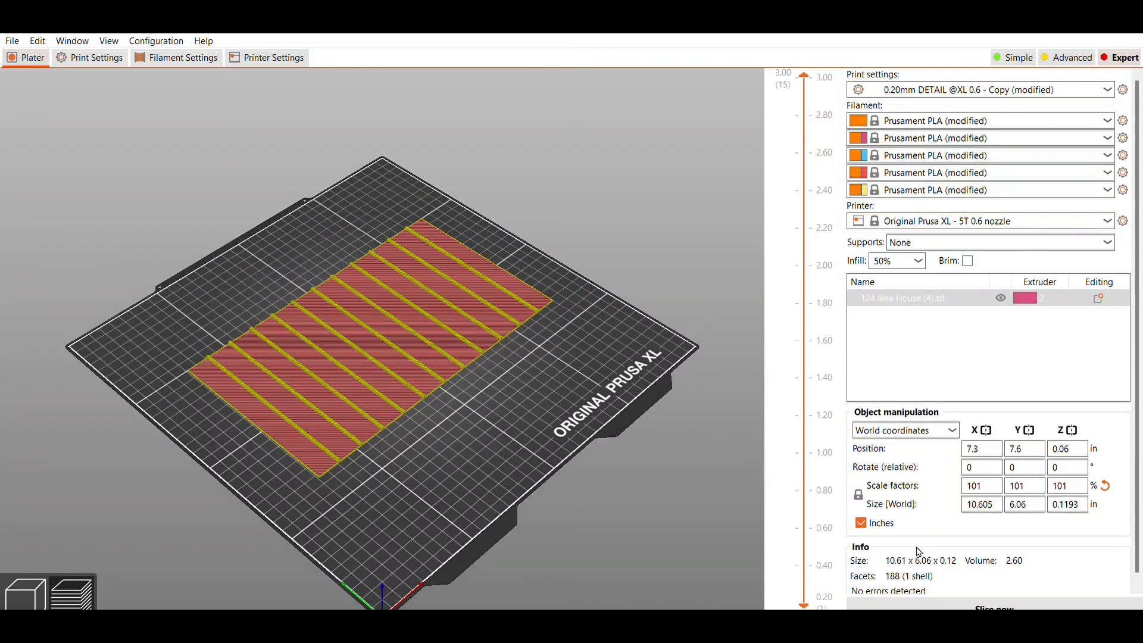
mouse_move(724, 510)
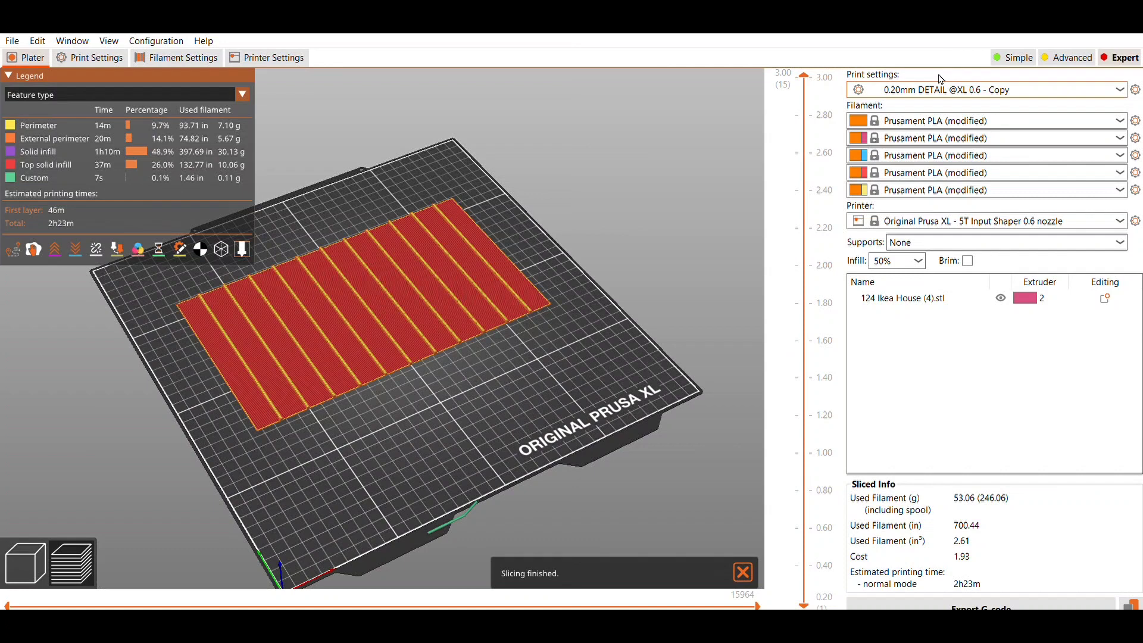
mouse_move(943, 101)
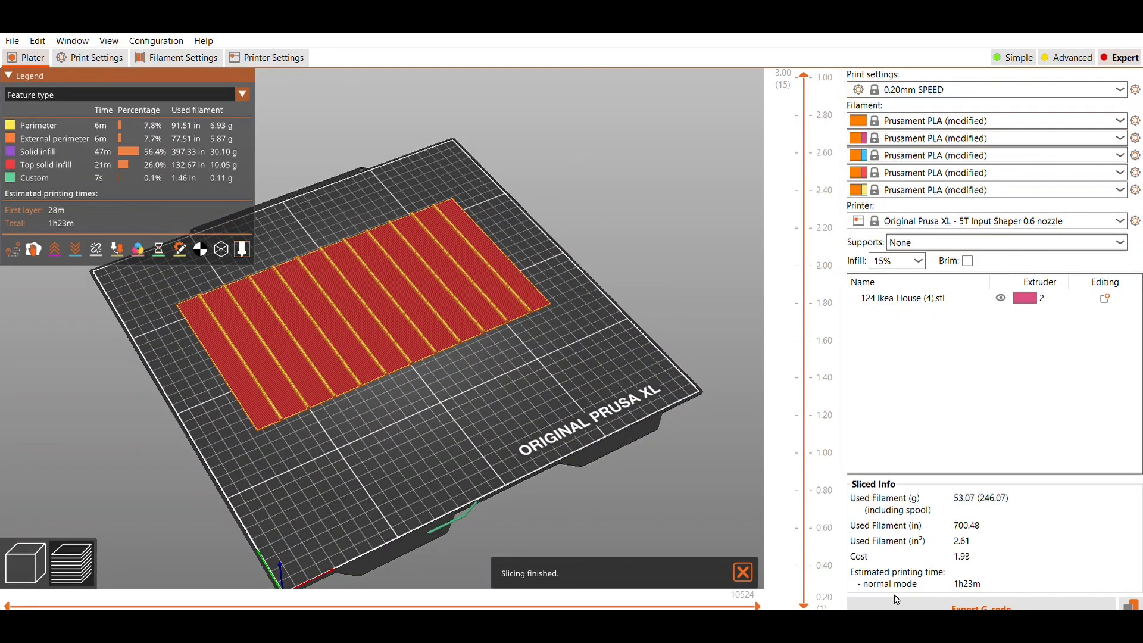
mouse_move(700, 393)
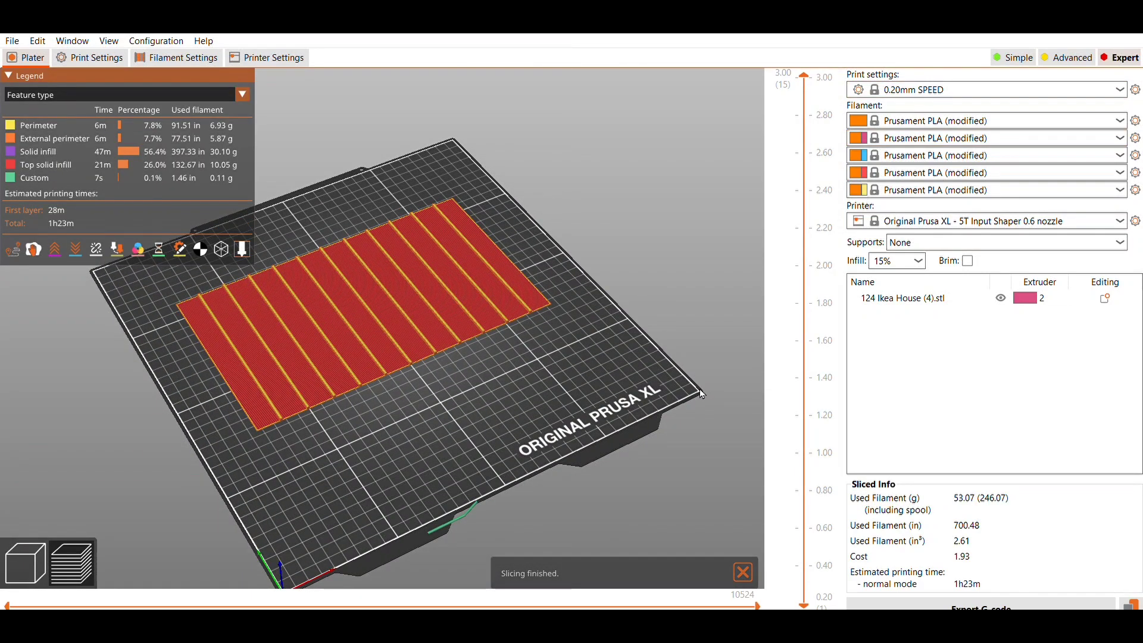